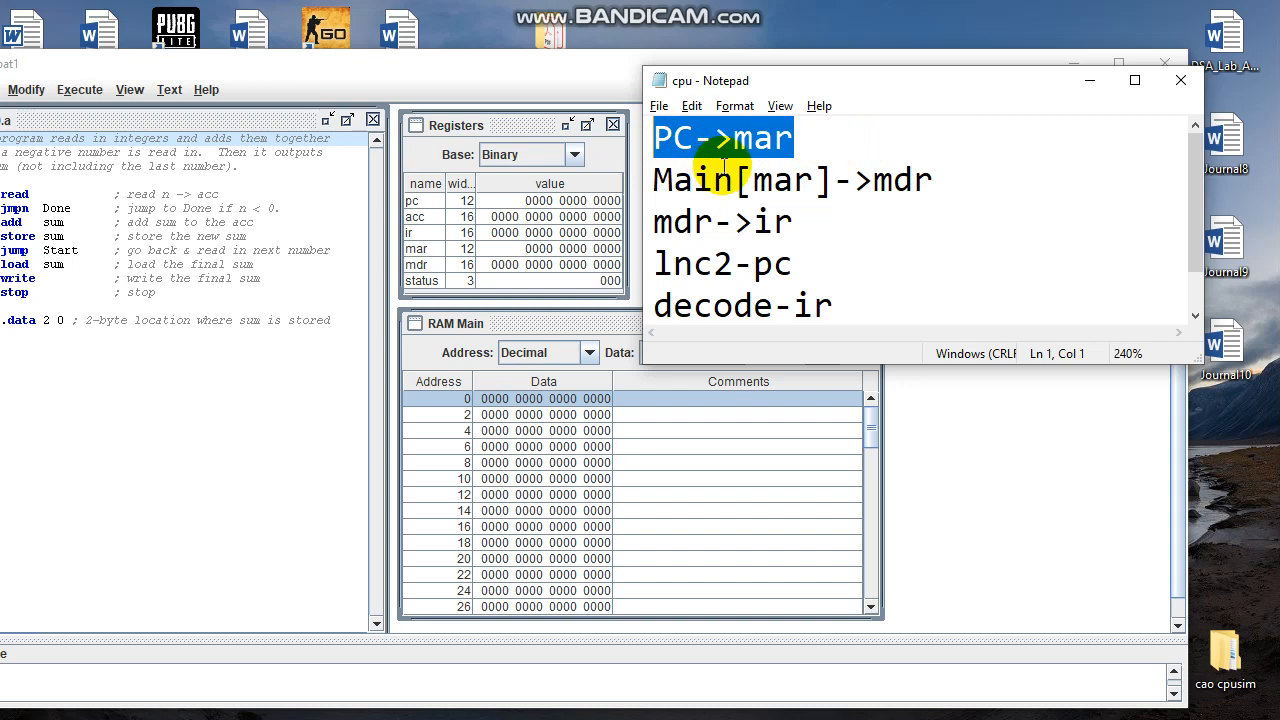
pyautogui.moveTo(695, 150)
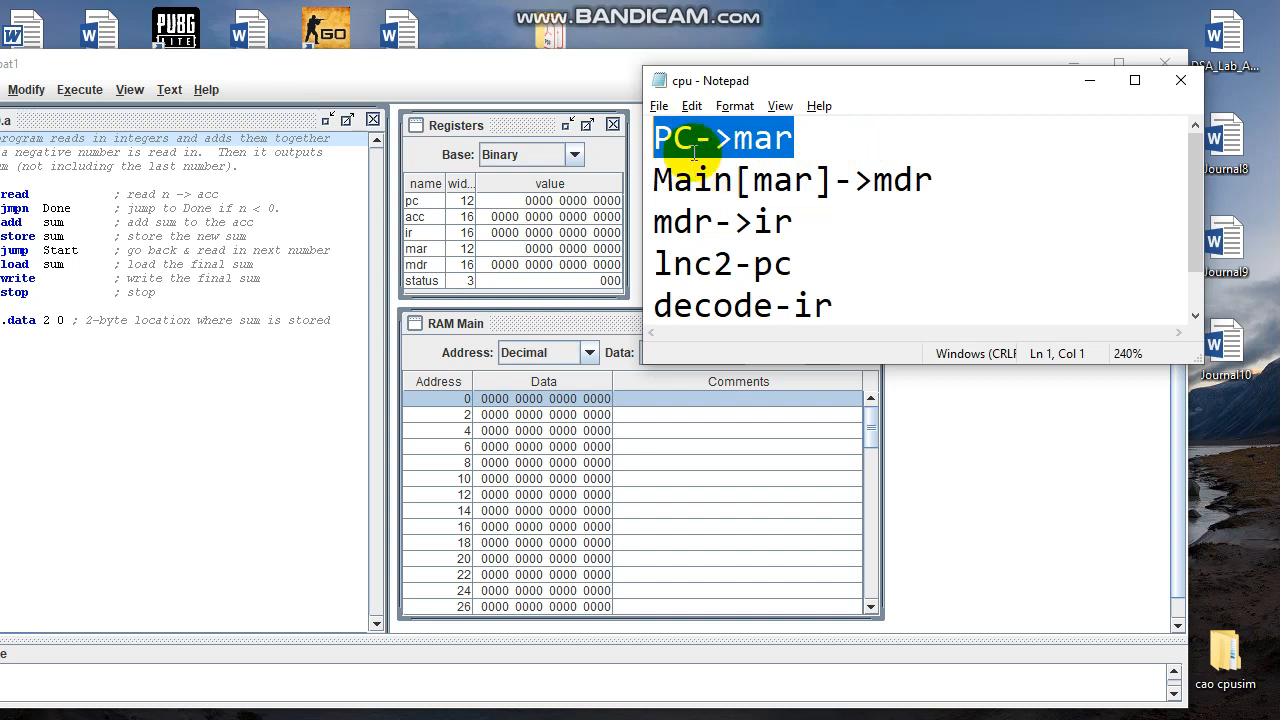
pyautogui.moveTo(655, 222)
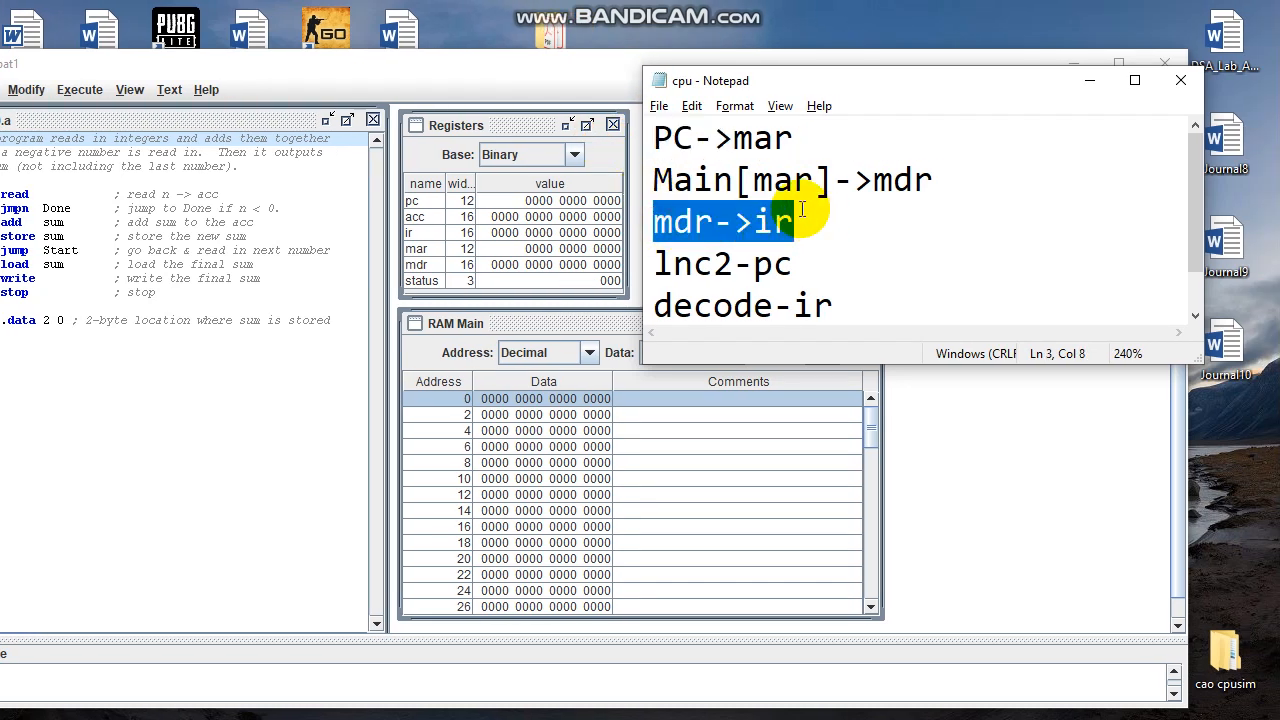
pyautogui.moveTo(805, 221)
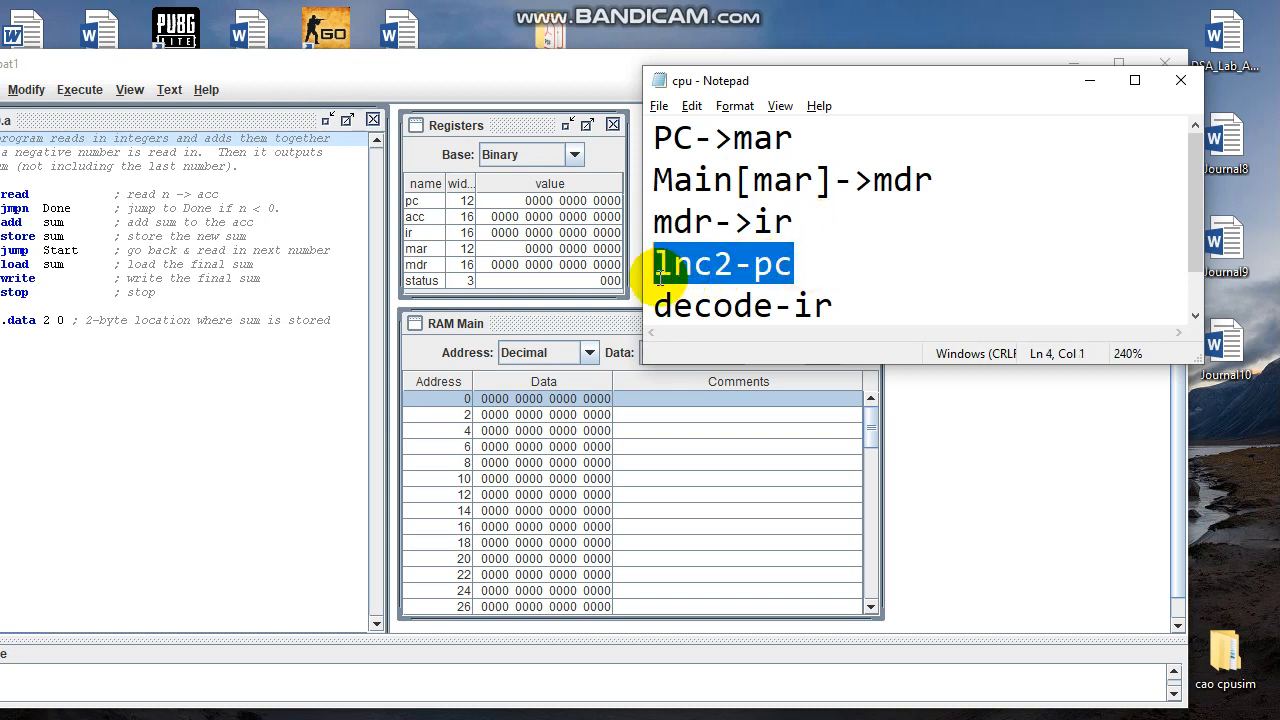
pyautogui.moveTo(828, 283)
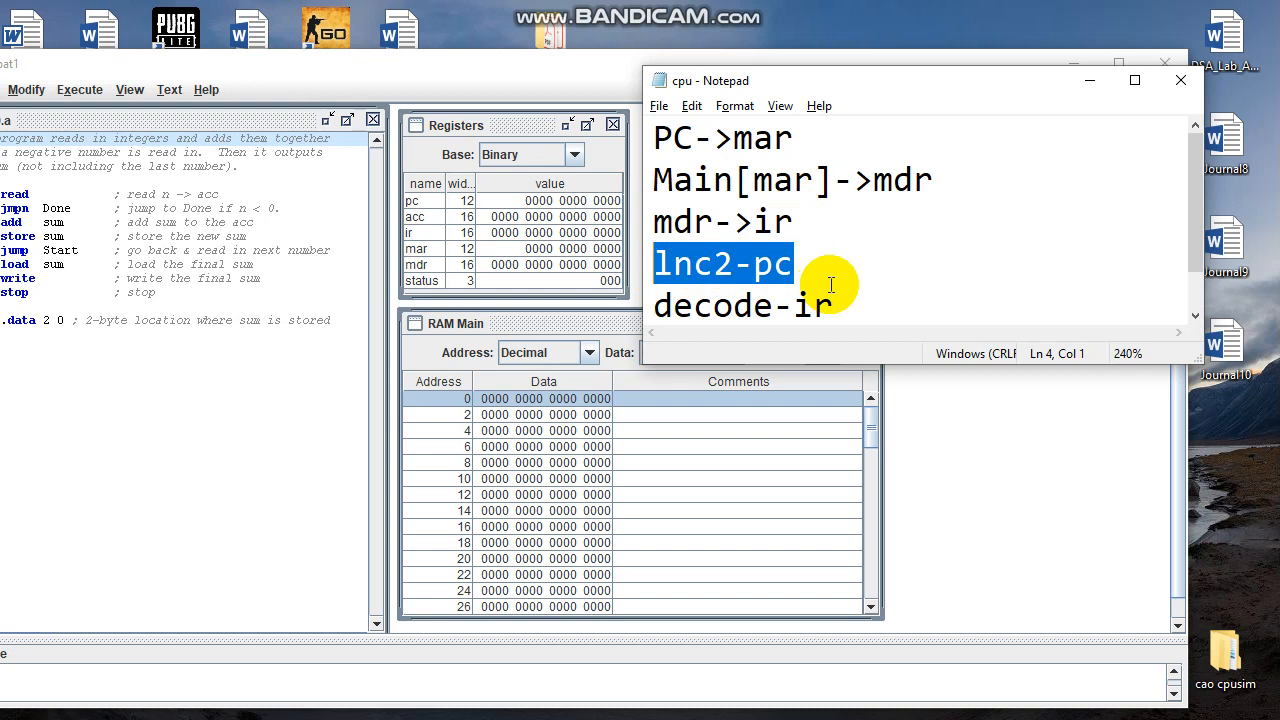
pyautogui.moveTo(827, 307)
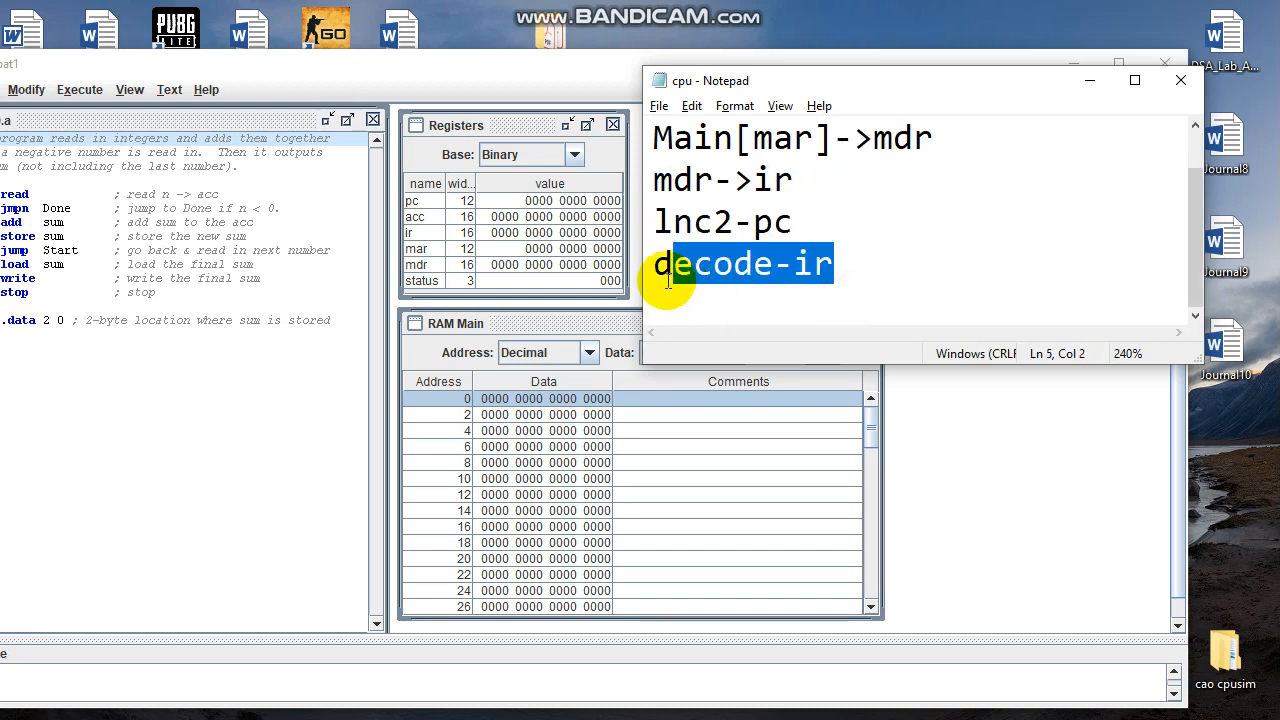
# Step: Bring the Wombat1 simulator forward and open its Modify menu
pyautogui.click(655, 263)
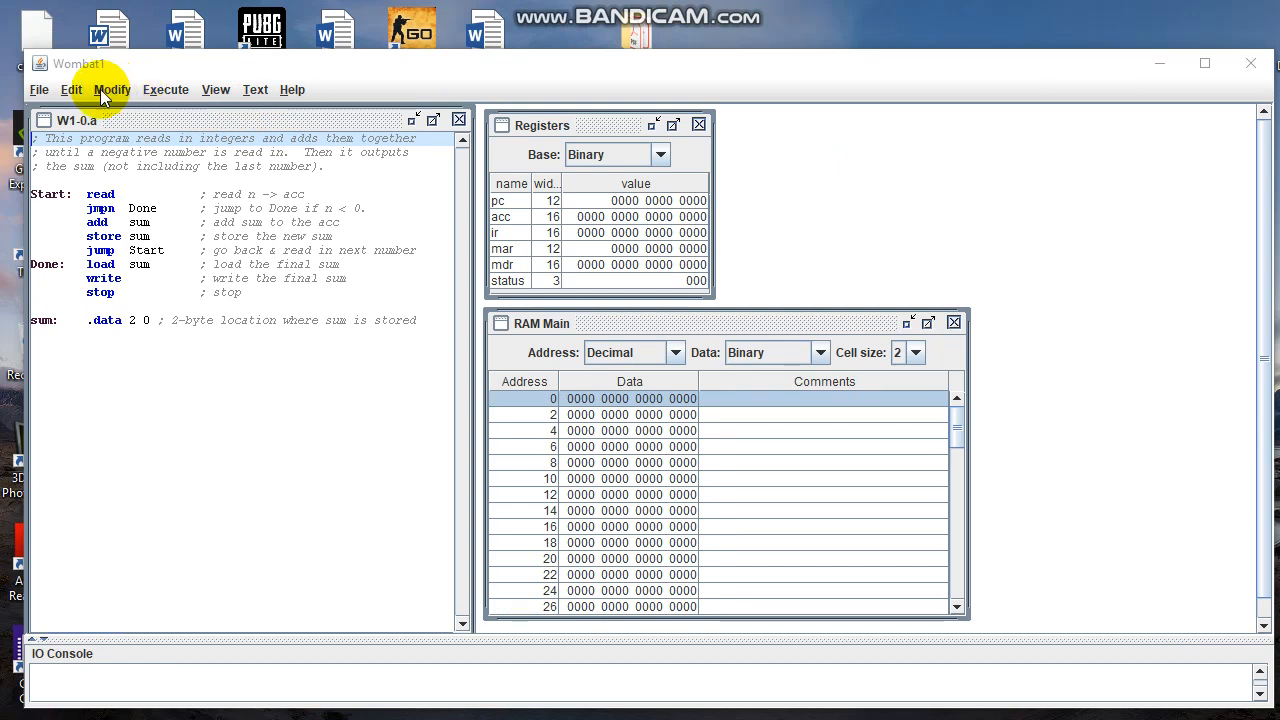
pyautogui.click(112, 90)
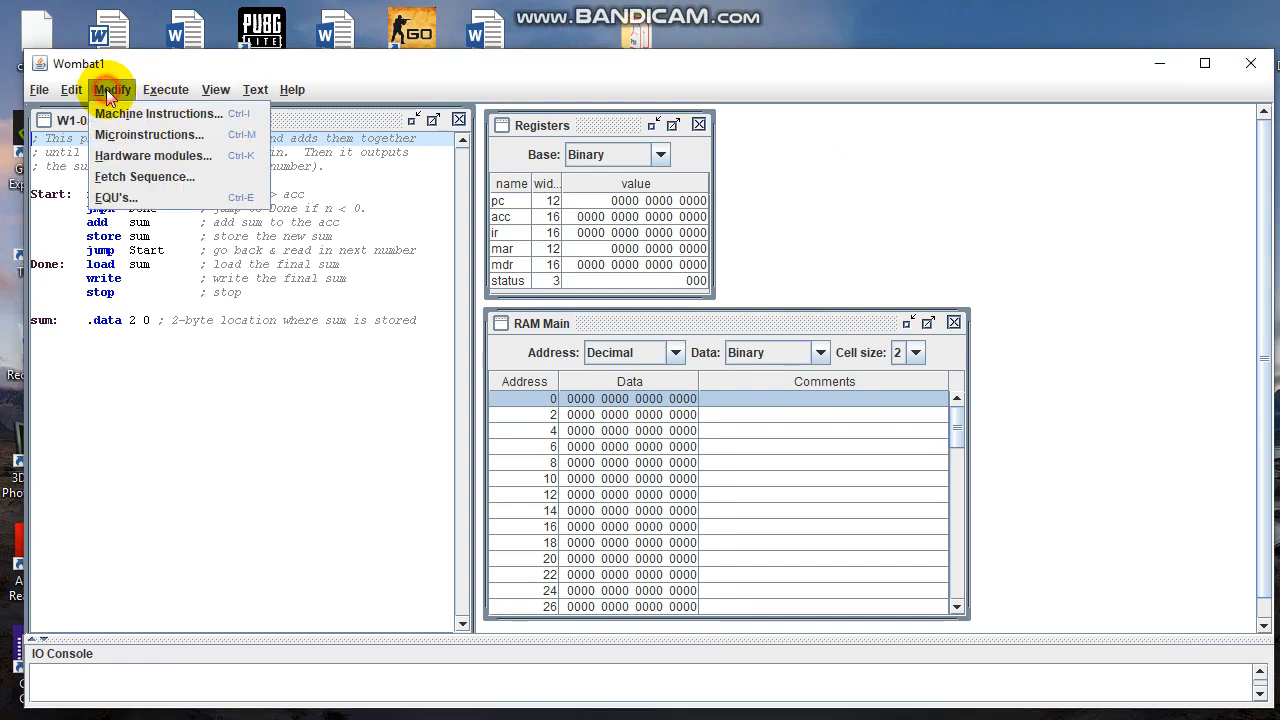
pyautogui.moveTo(144, 176)
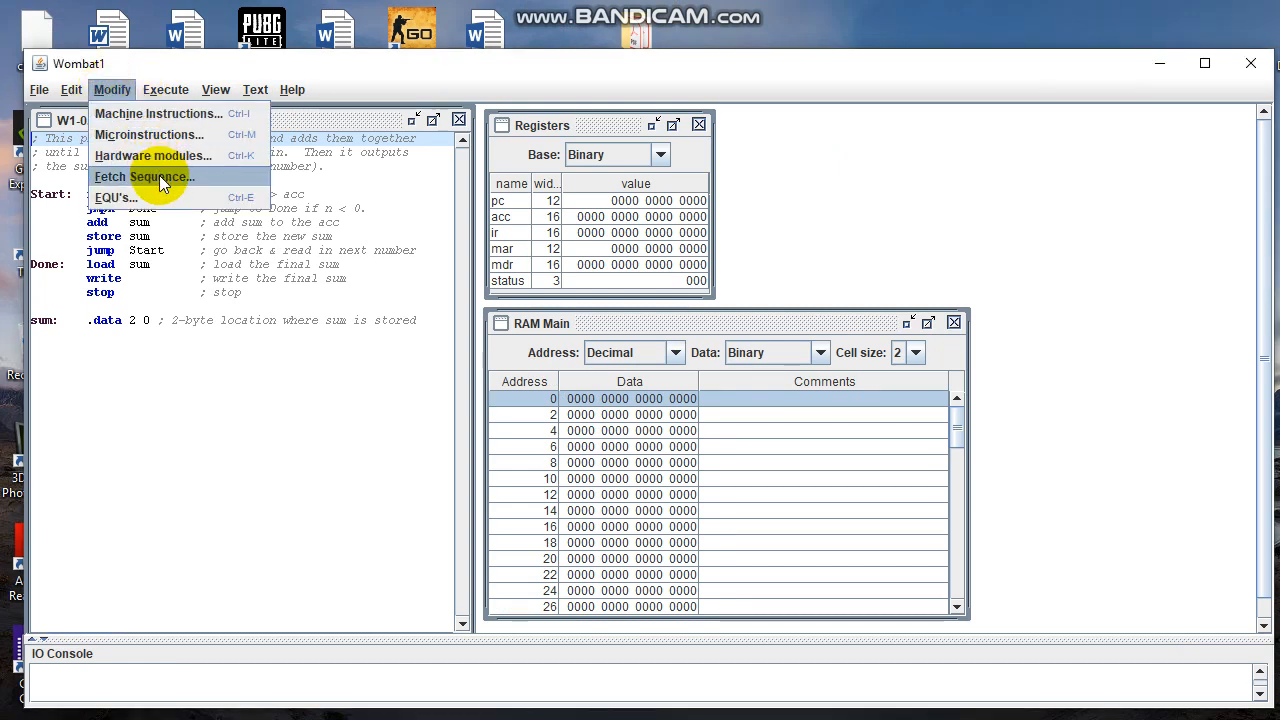
# Step: Open the Fetch Sequence editor, insert pc->mar, and select Main[mar]->mdr under MemoryAccess
pyautogui.click(145, 176)
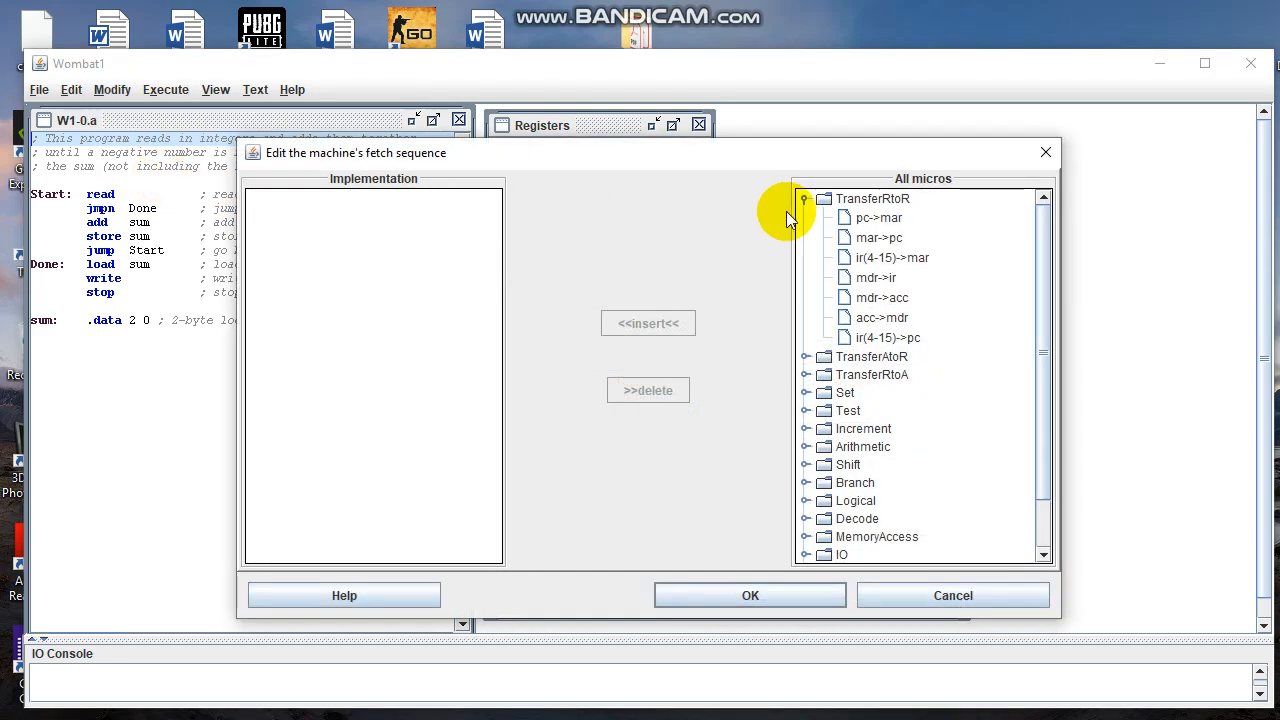
pyautogui.moveTo(715, 200)
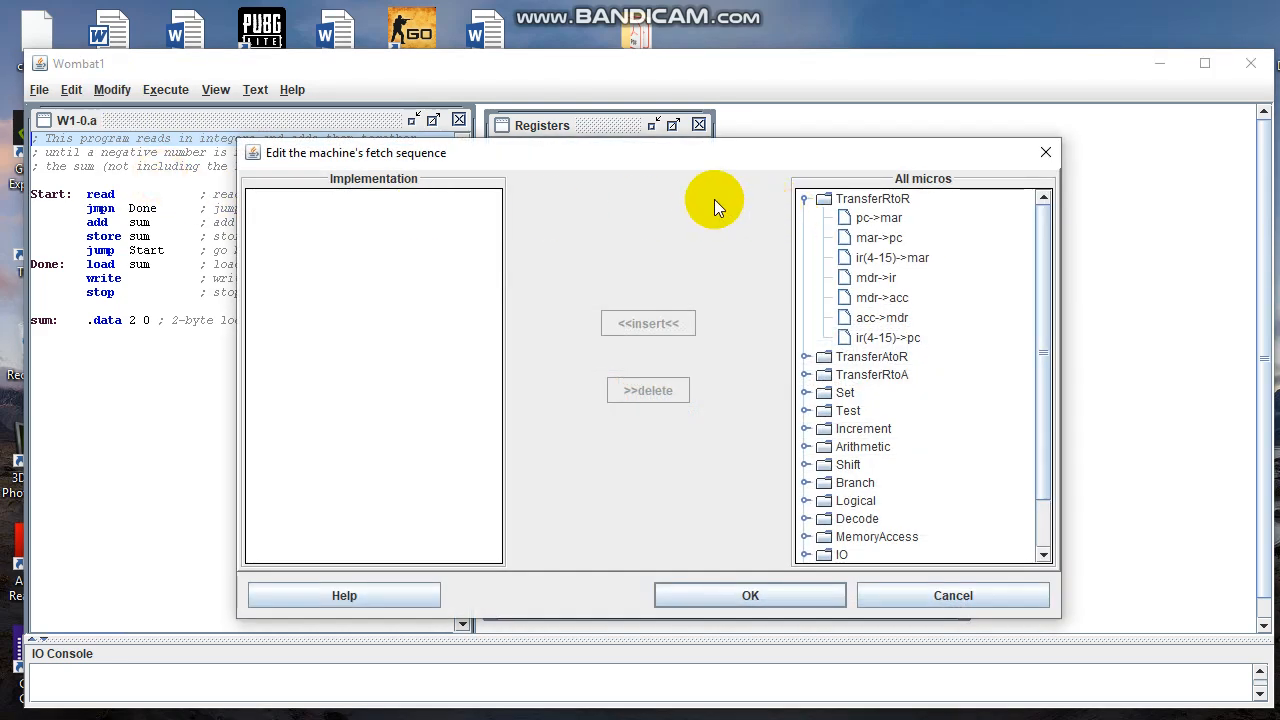
pyautogui.moveTo(795, 245)
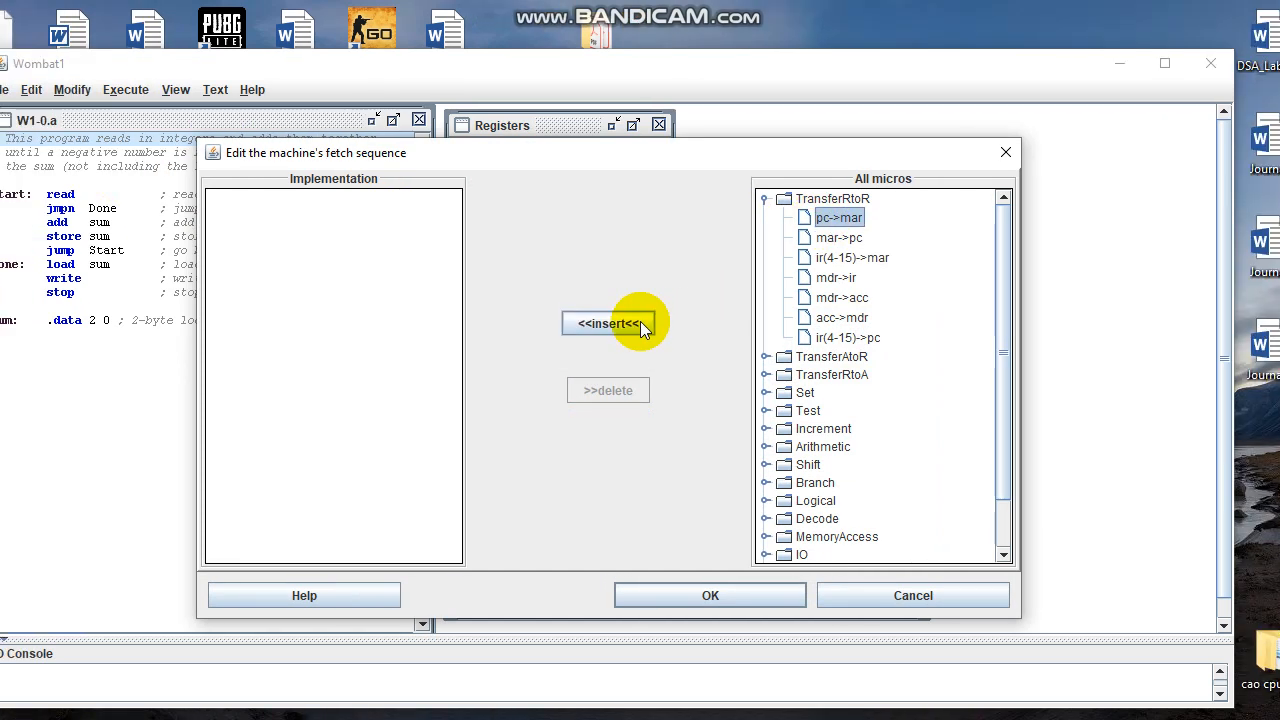
pyautogui.click(613, 322)
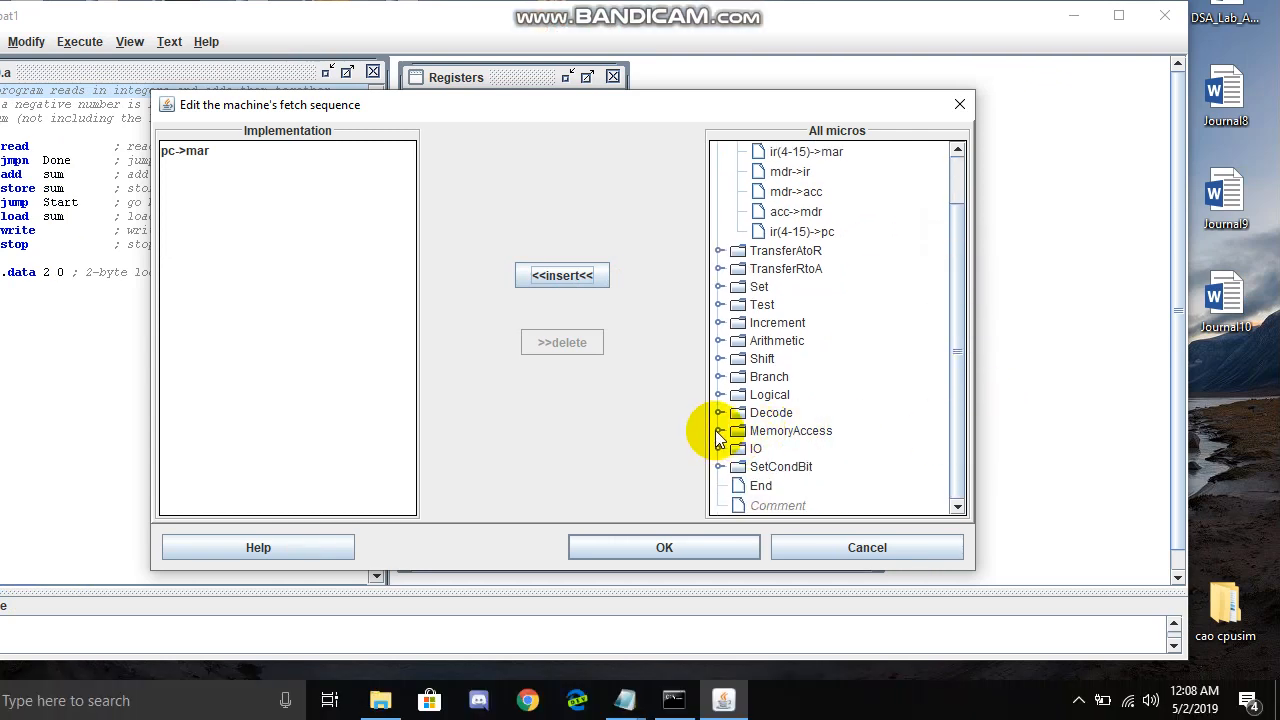
pyautogui.click(721, 430)
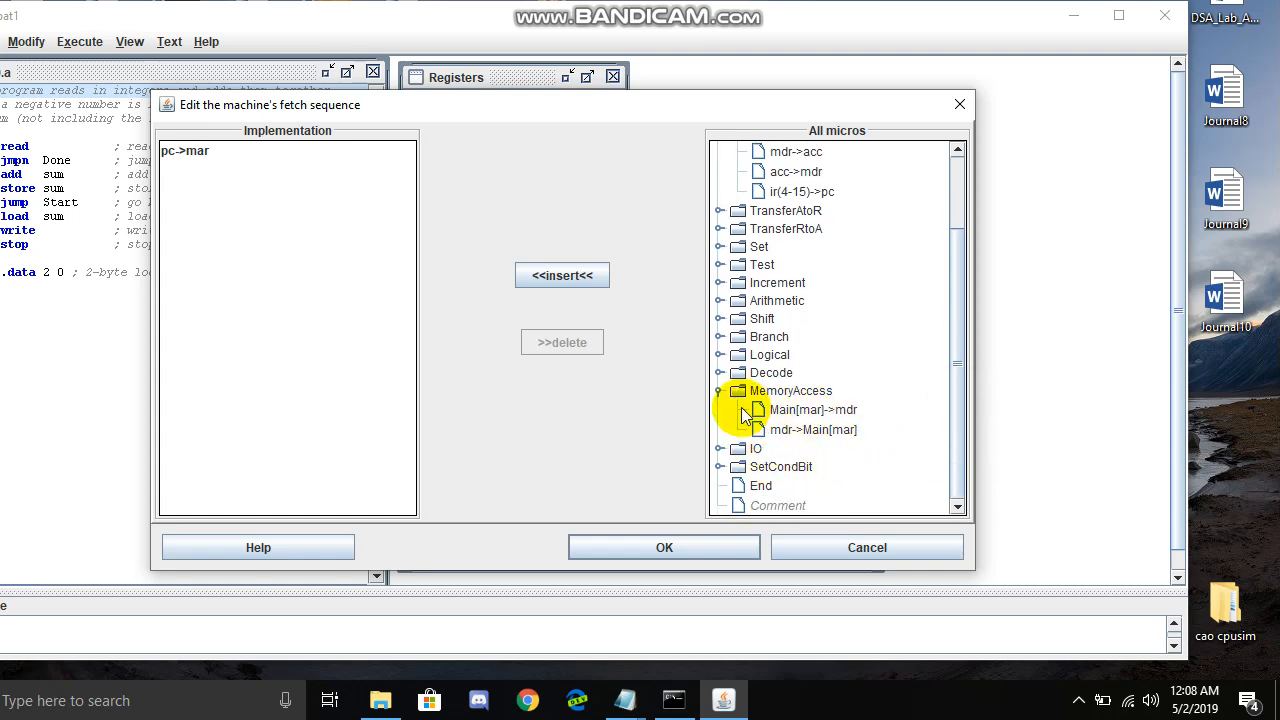
pyautogui.click(812, 409)
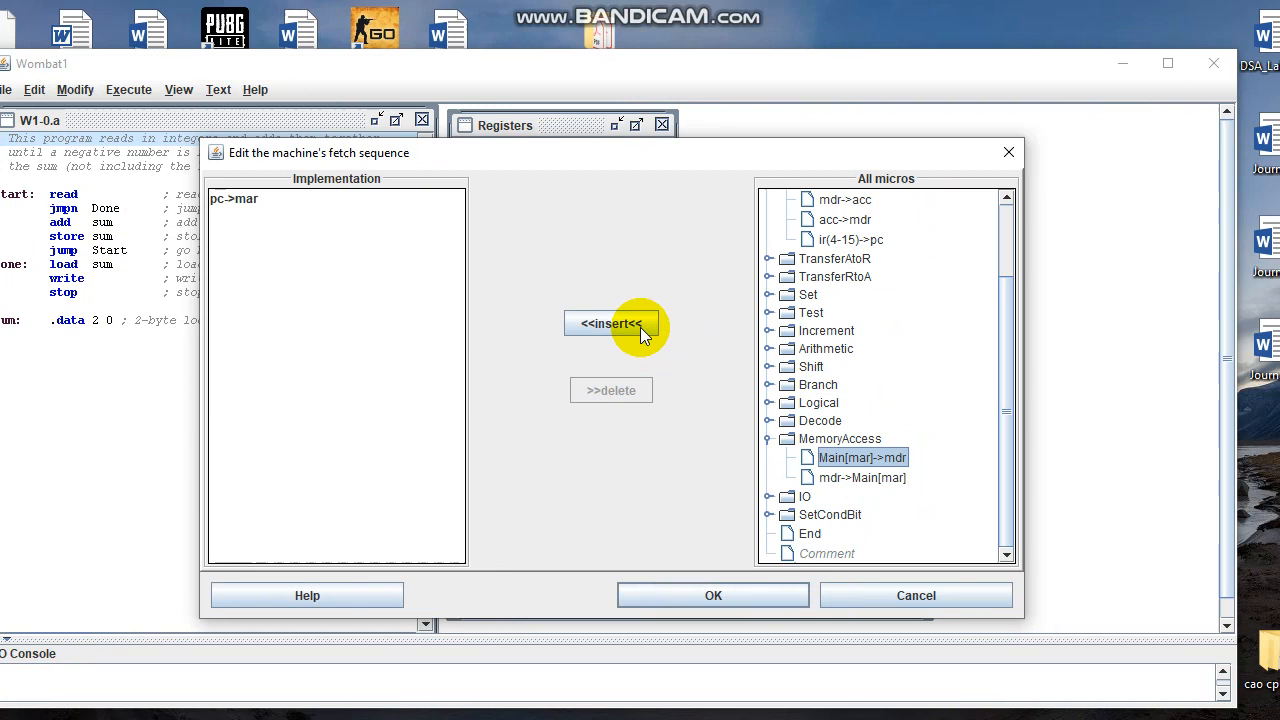
# Step: Add Main[mar]->mdr and Inc2-pc to the fetch sequence, then select decode-ir
pyautogui.click(621, 322)
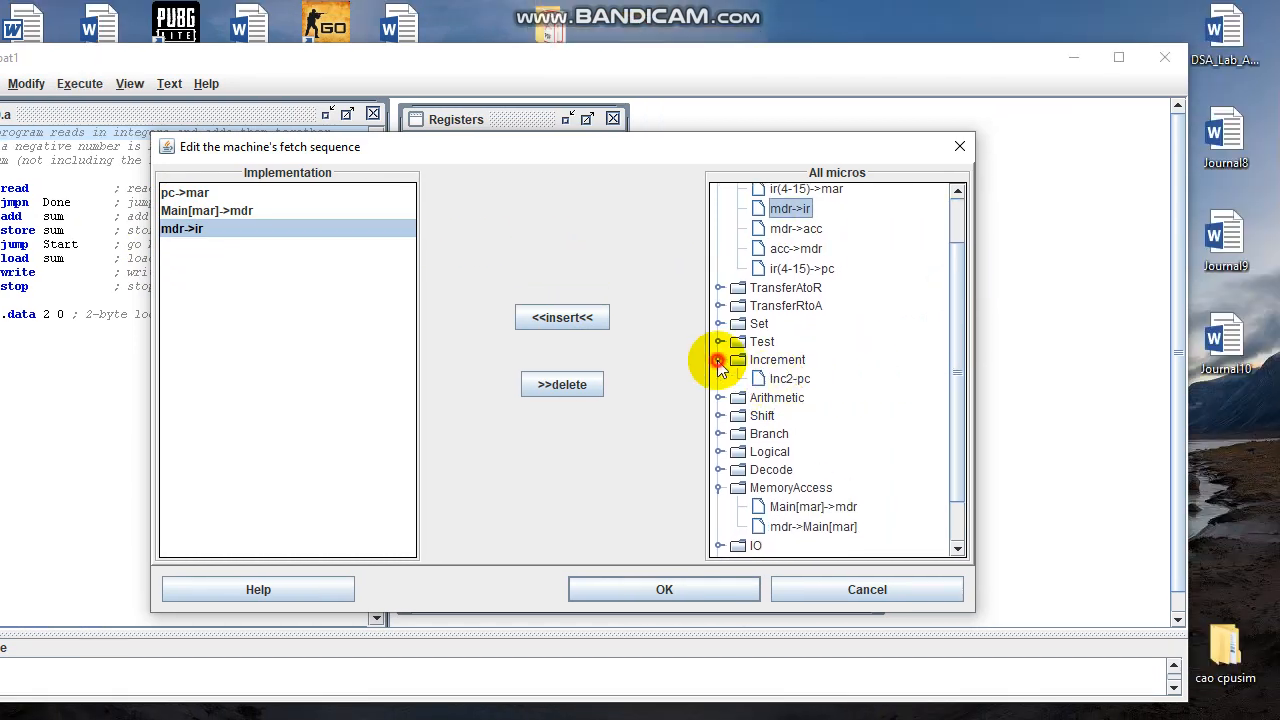
pyautogui.click(562, 317)
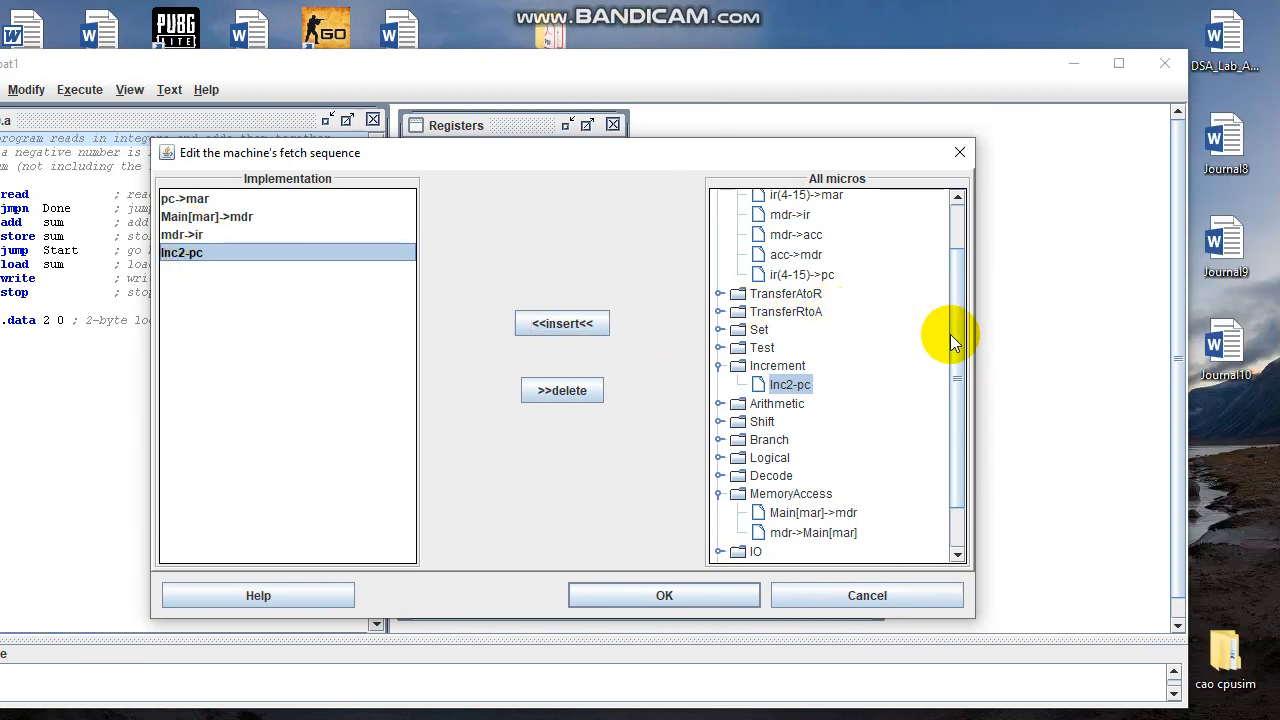
pyautogui.click(719, 379)
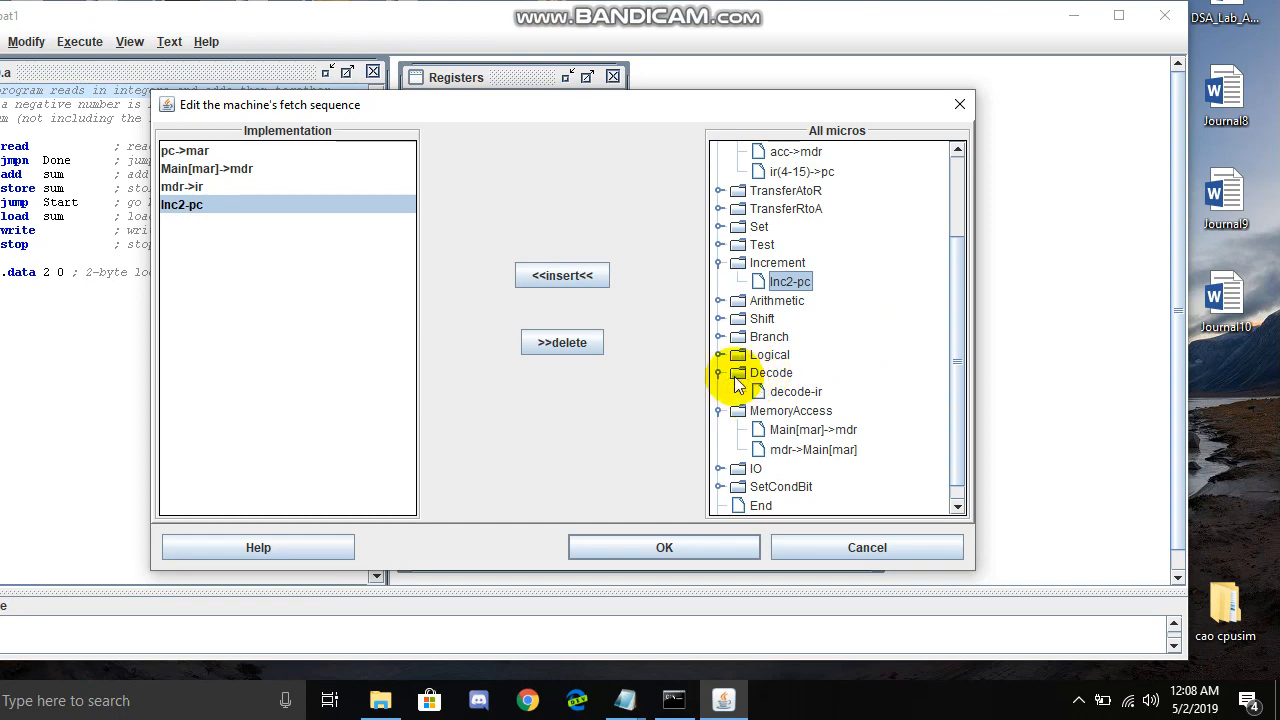
pyautogui.click(795, 391)
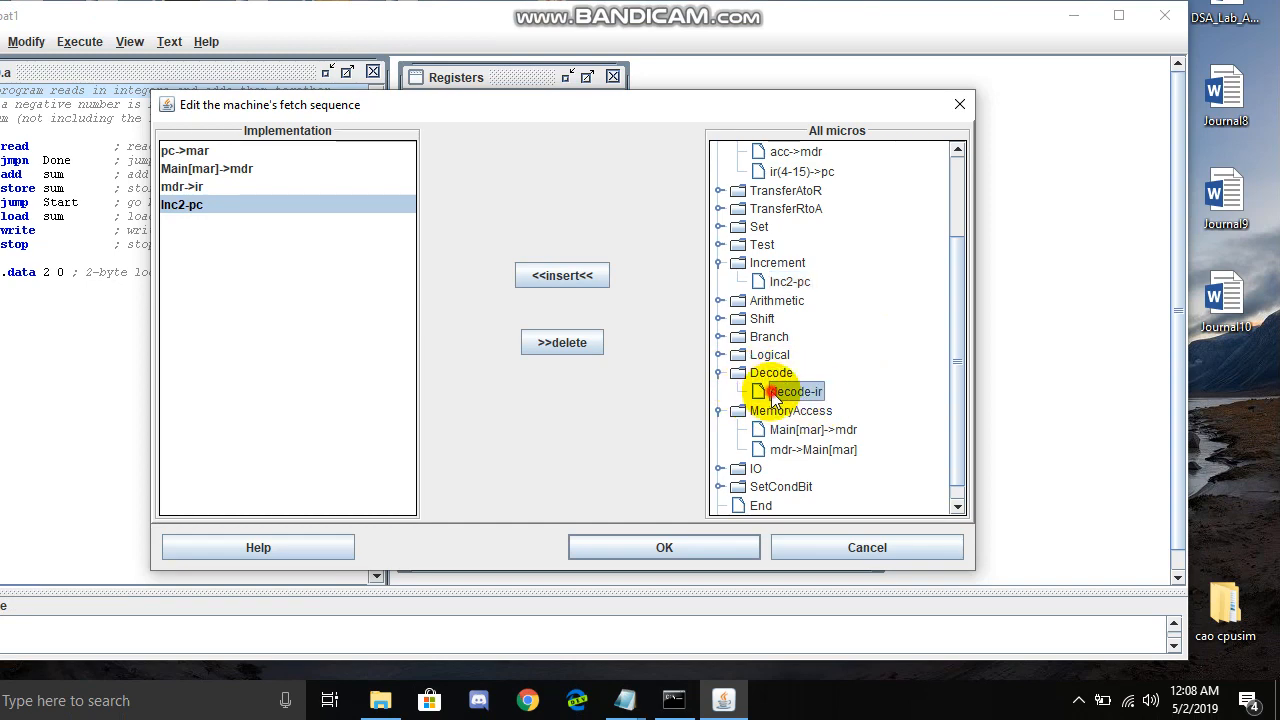